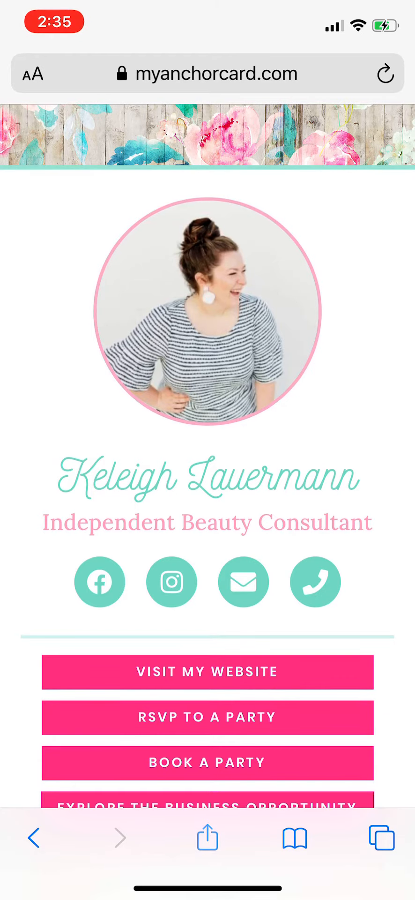
- Add the AnchorCard business card page to the Home Screen as 'AnchorCard' with the anchor icon
click(207, 838)
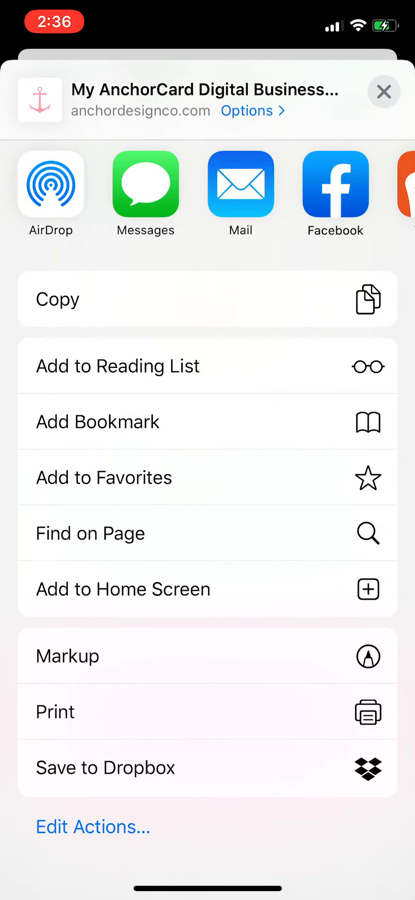
click(122, 587)
text(AnchorCa)
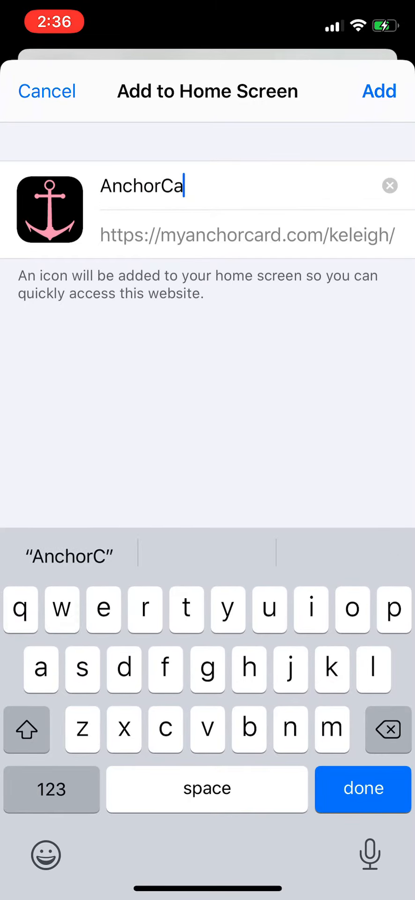
click(379, 91)
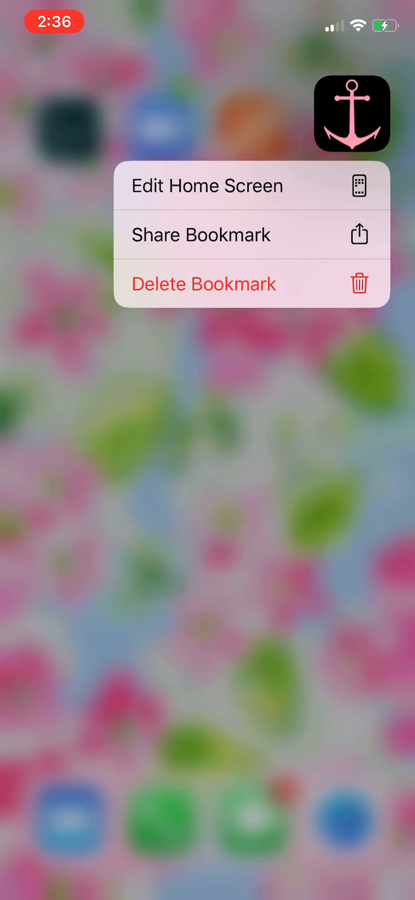
- Delete the old AnchorCard bookmark icon, leaving Lightroom, Zoom and Home Depot
click(203, 283)
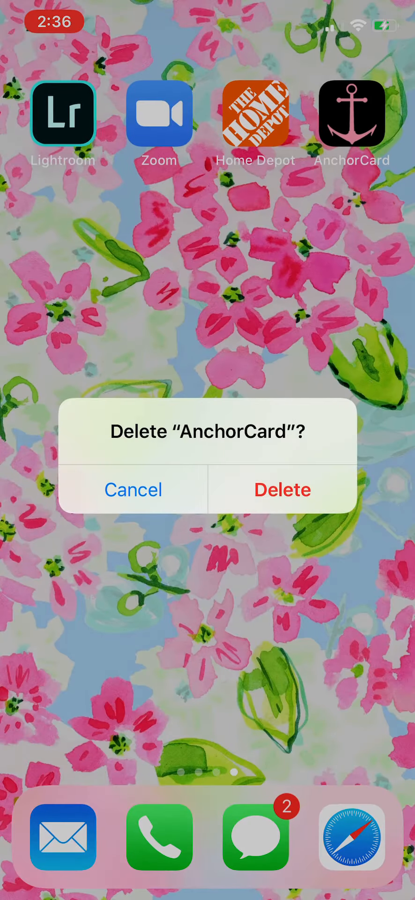
click(281, 489)
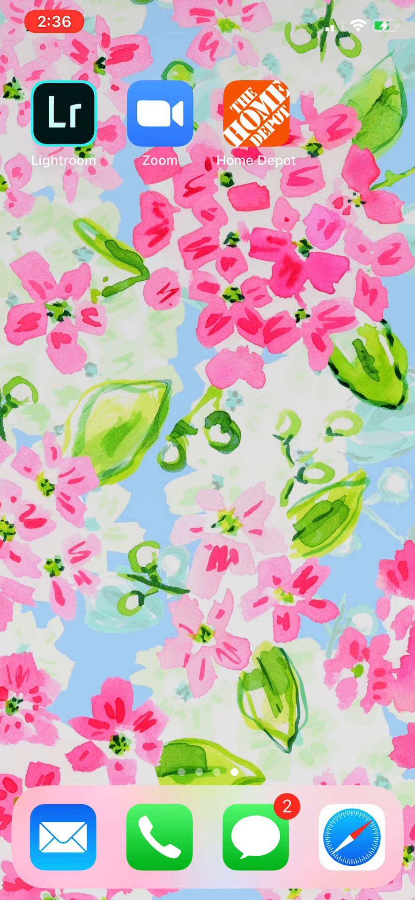